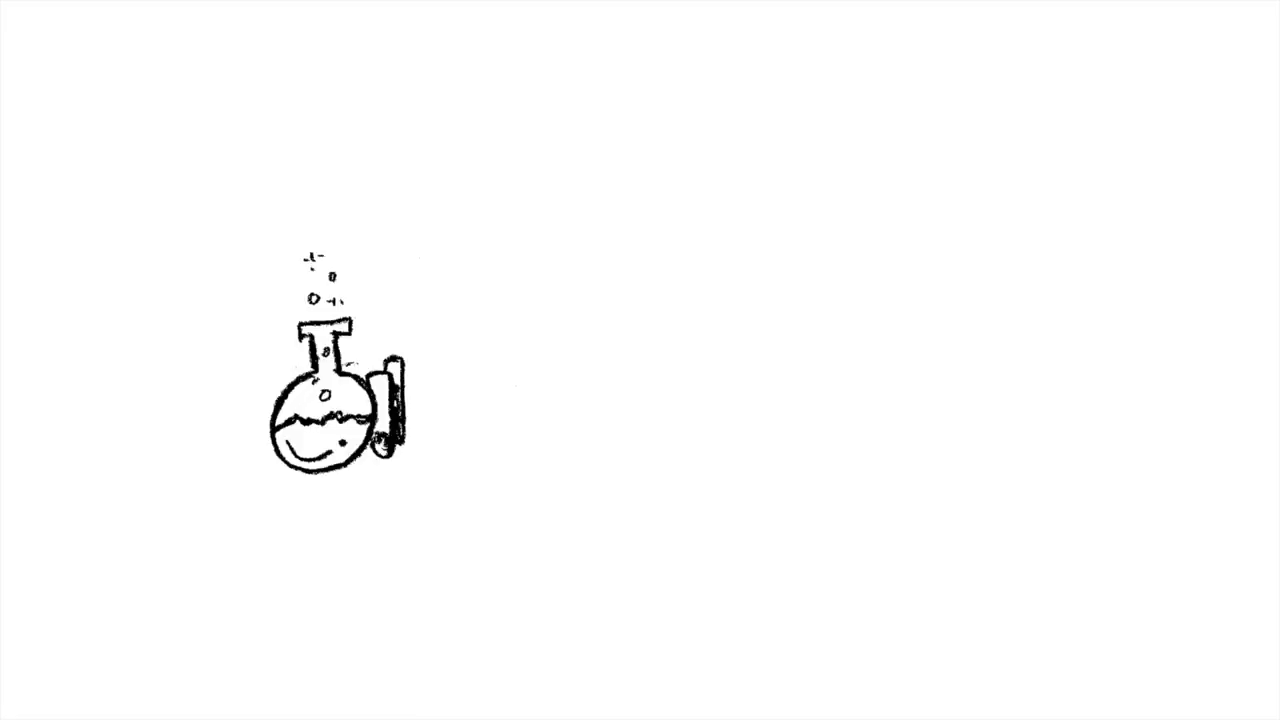
drag(465, 425, 715, 490)
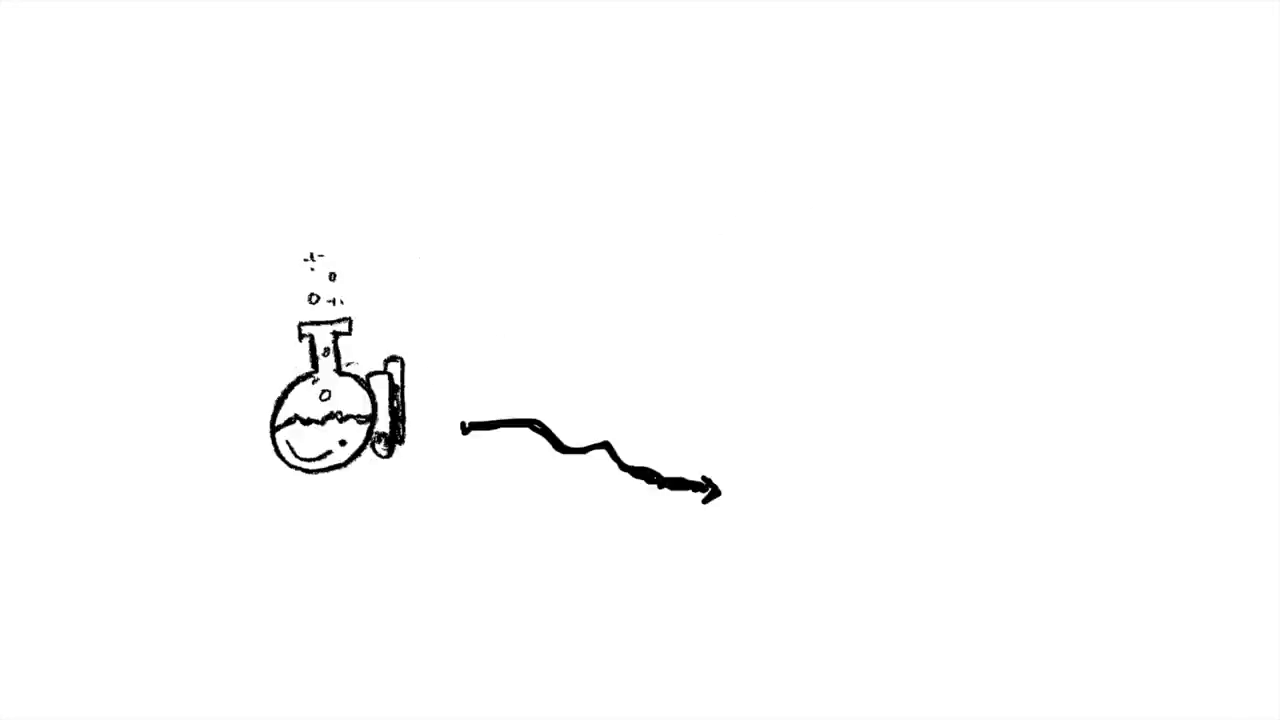